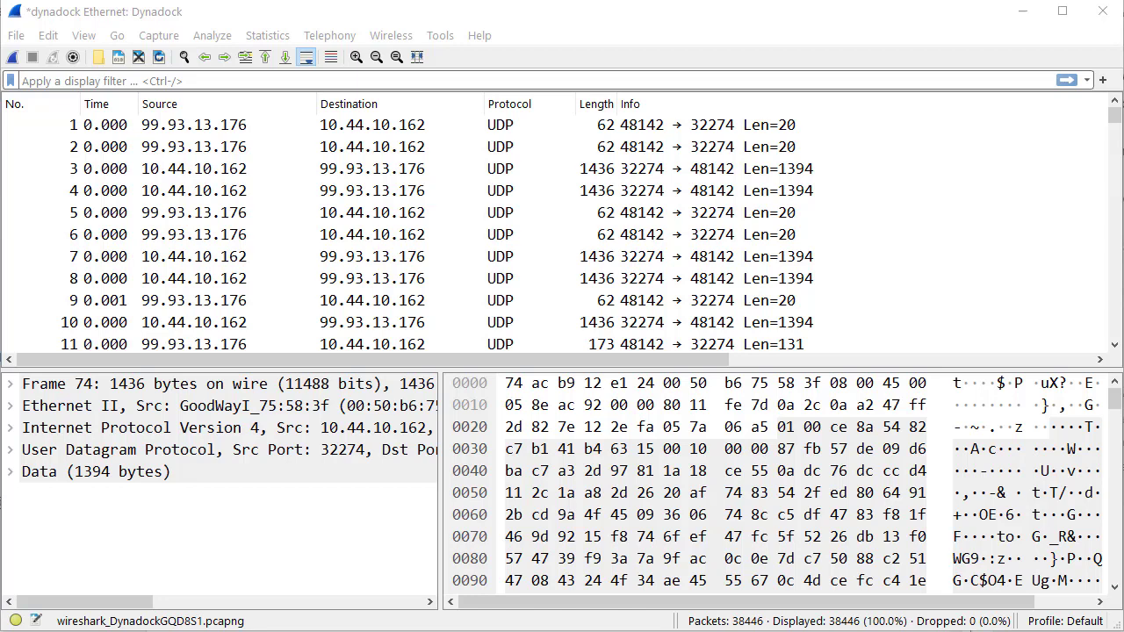
mouse_move(720, 56)
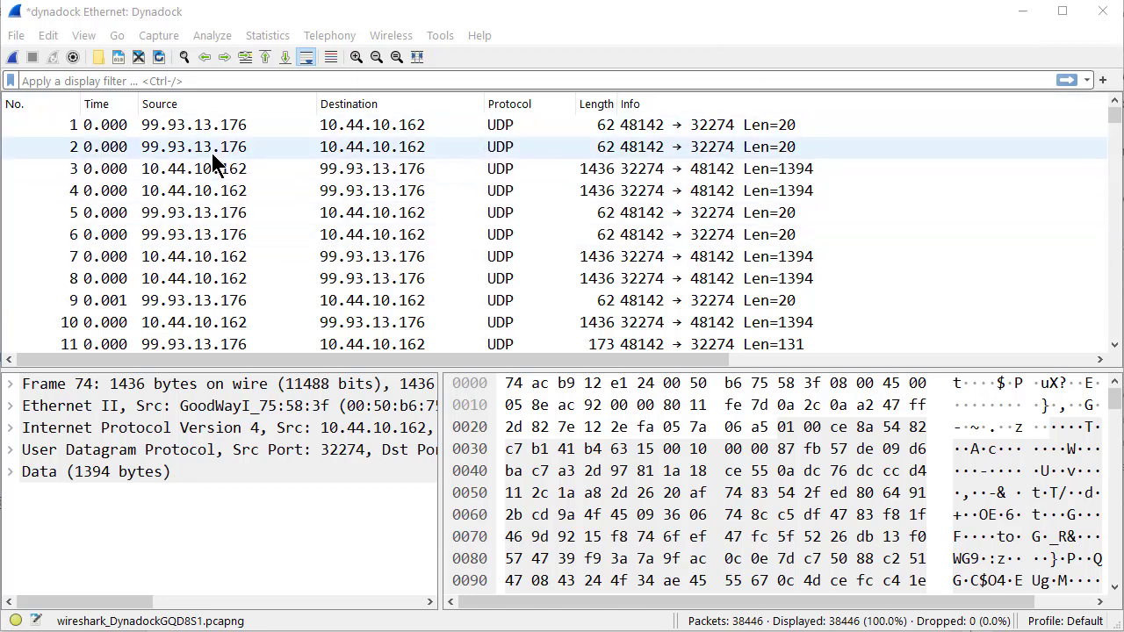
mouse_move(319, 235)
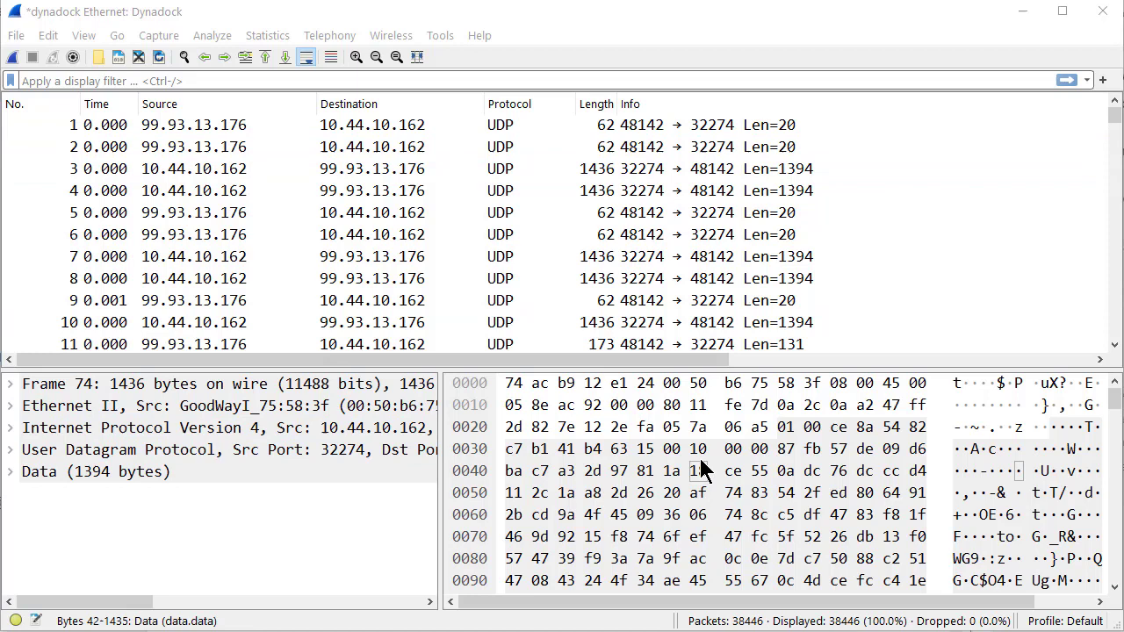
Bring up the Edit menu commands from the open UDP capture window.
click(193, 147)
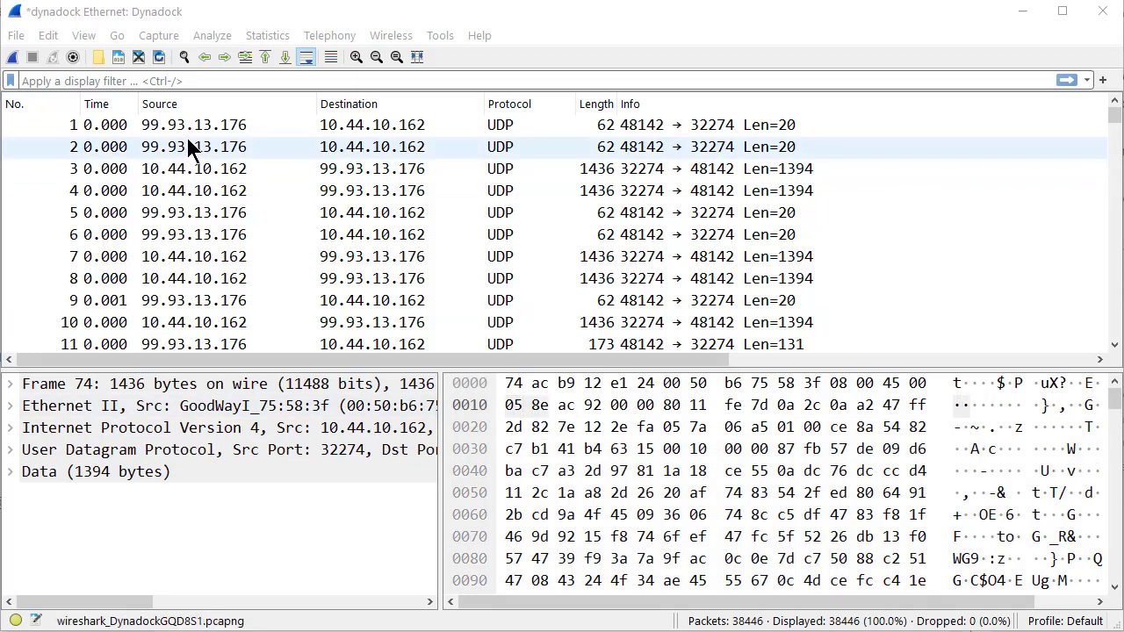
click(48, 35)
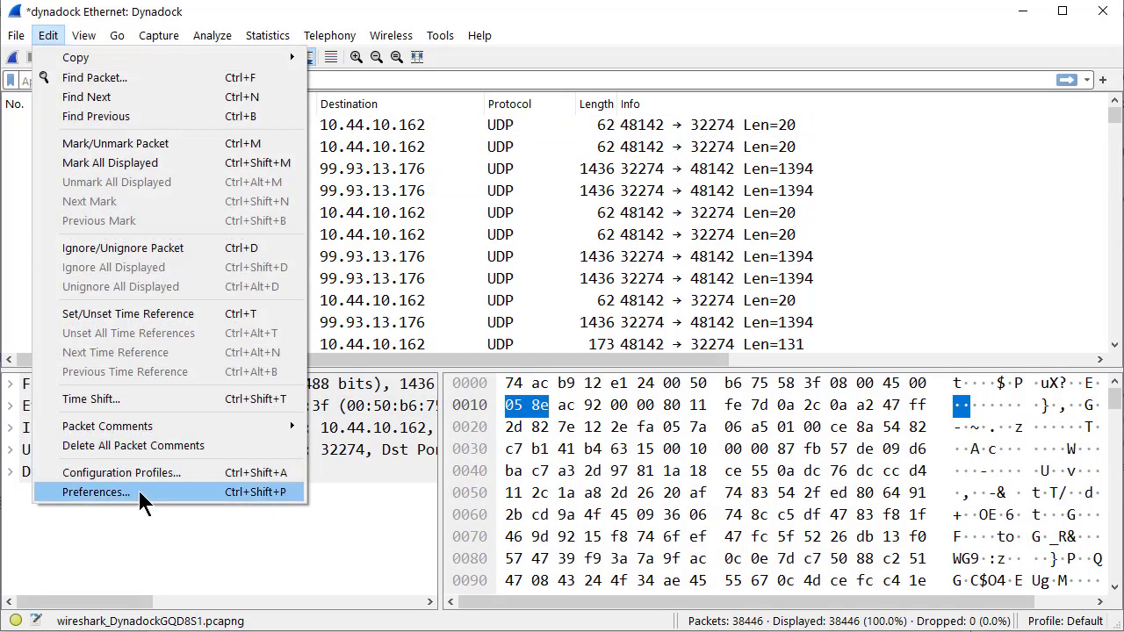
In Preferences > Appearance > Layout, choose the first stacked three-pane layout and apply it.
click(95, 492)
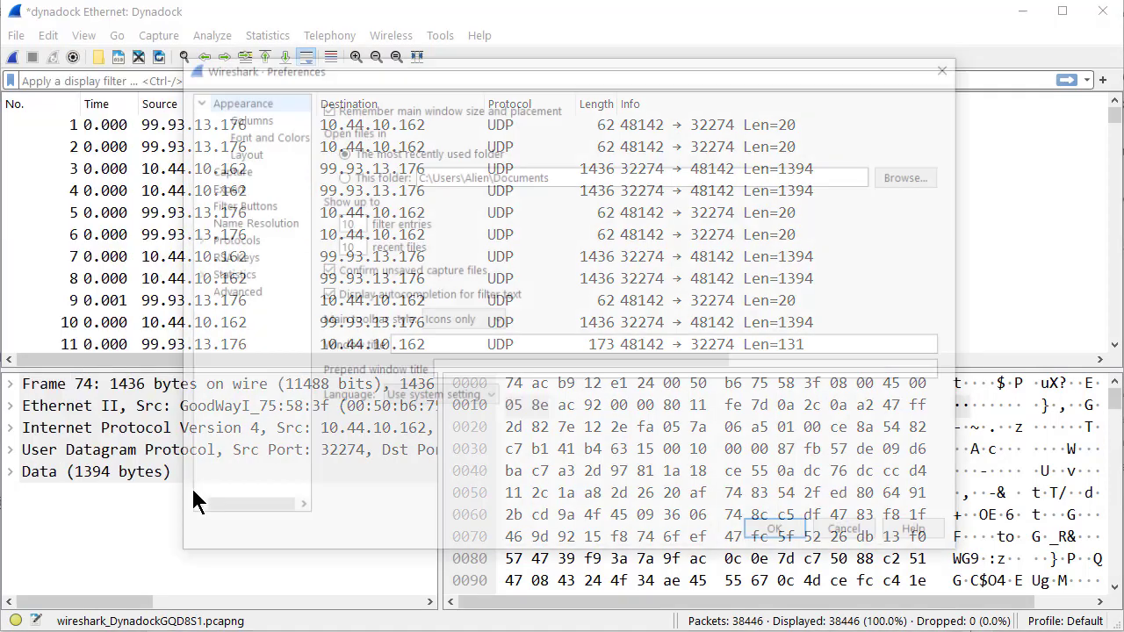
click(239, 151)
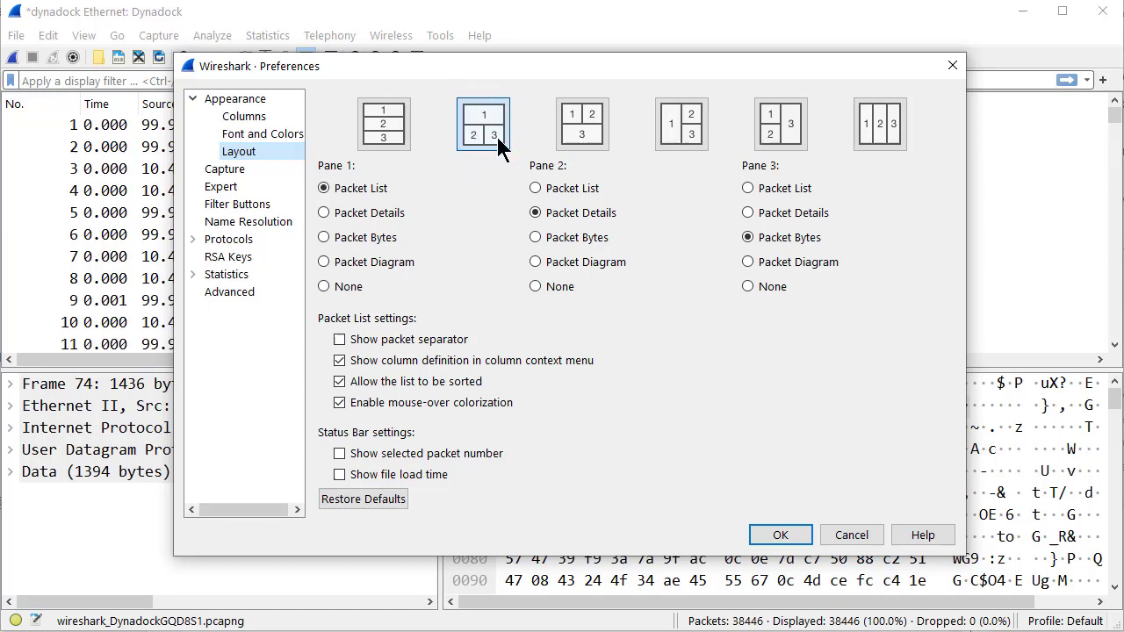
click(382, 123)
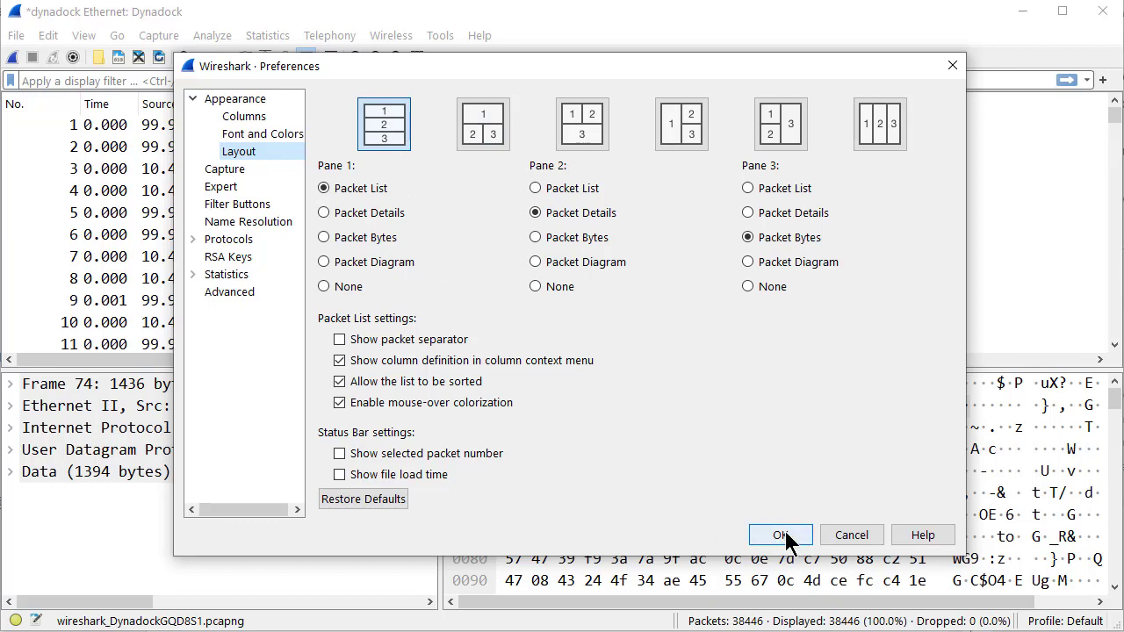
click(780, 534)
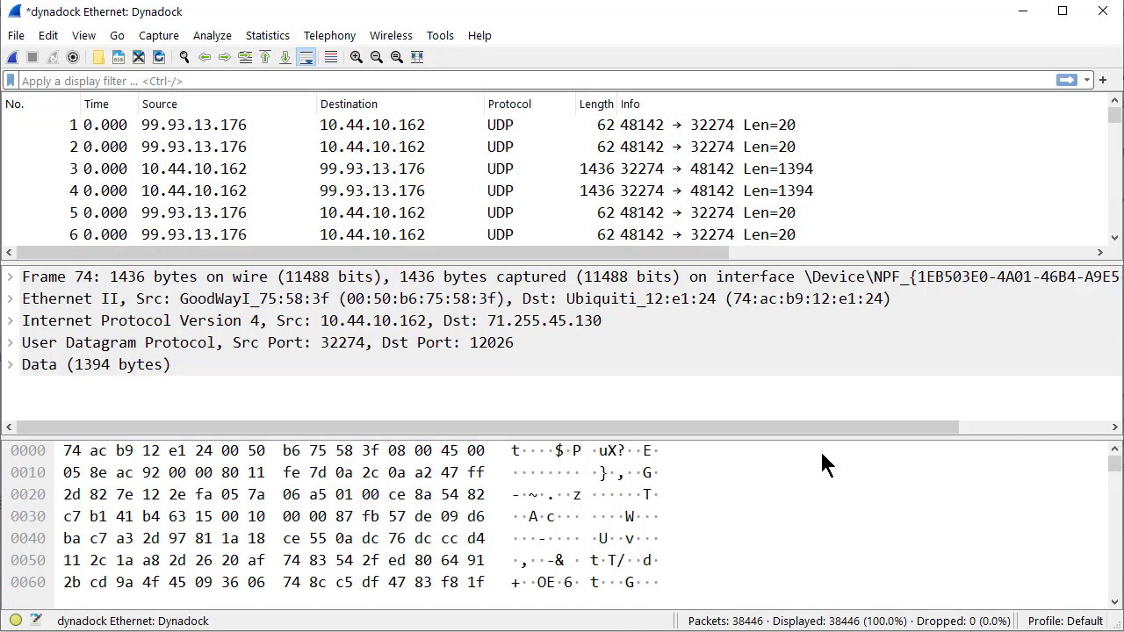
mouse_move(211, 407)
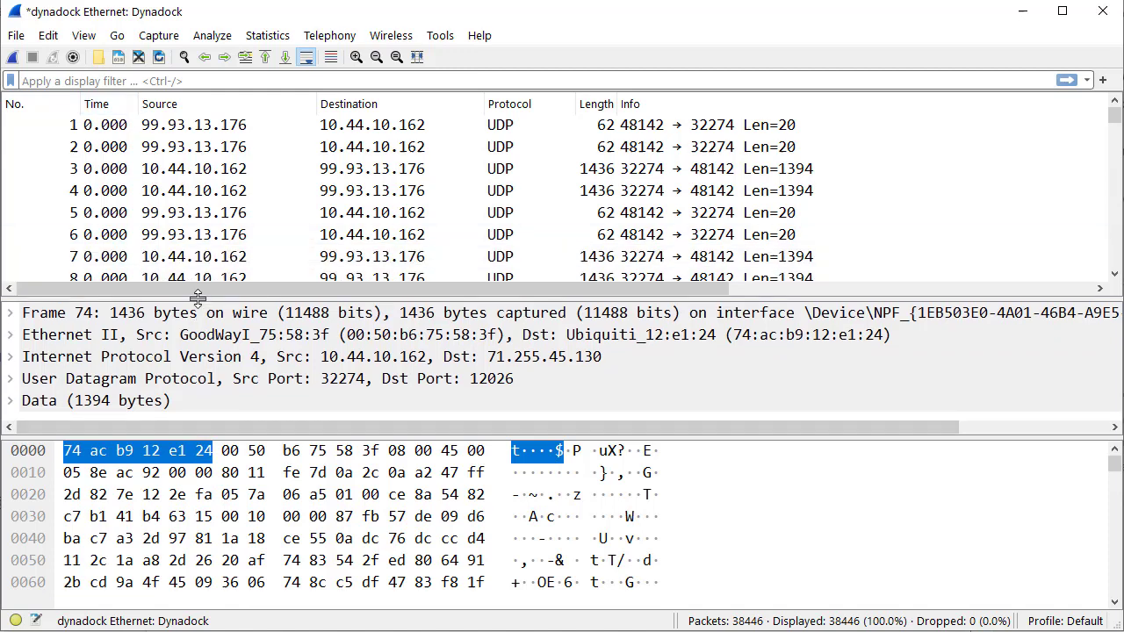
Uncheck Packet Bytes in the View menu, leaving the packet list above the details.
click(84, 35)
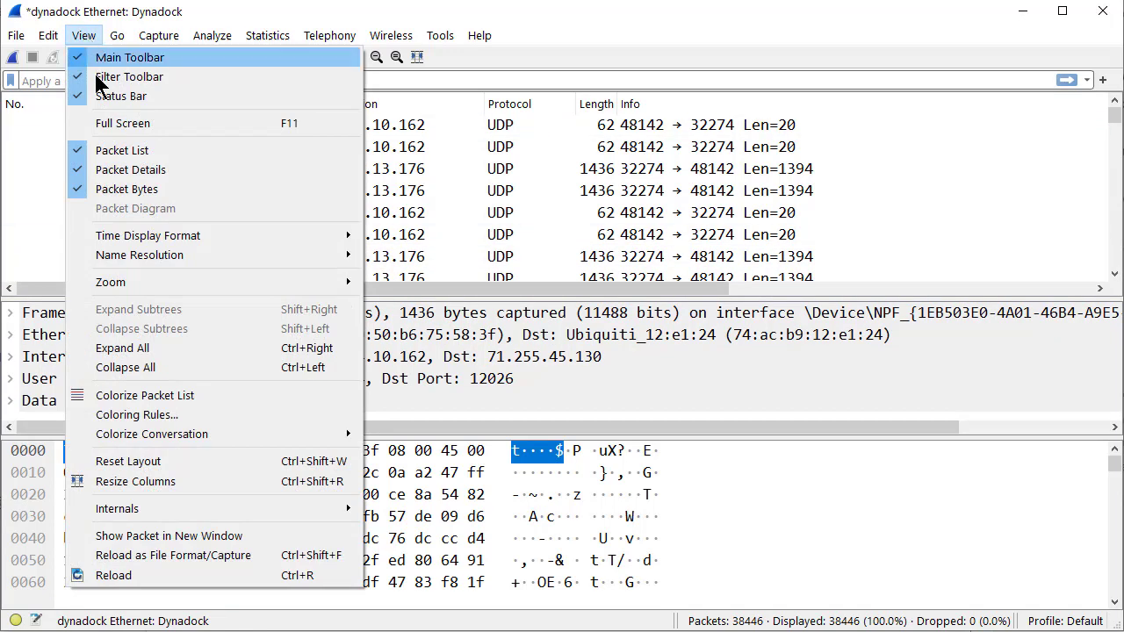
click(123, 190)
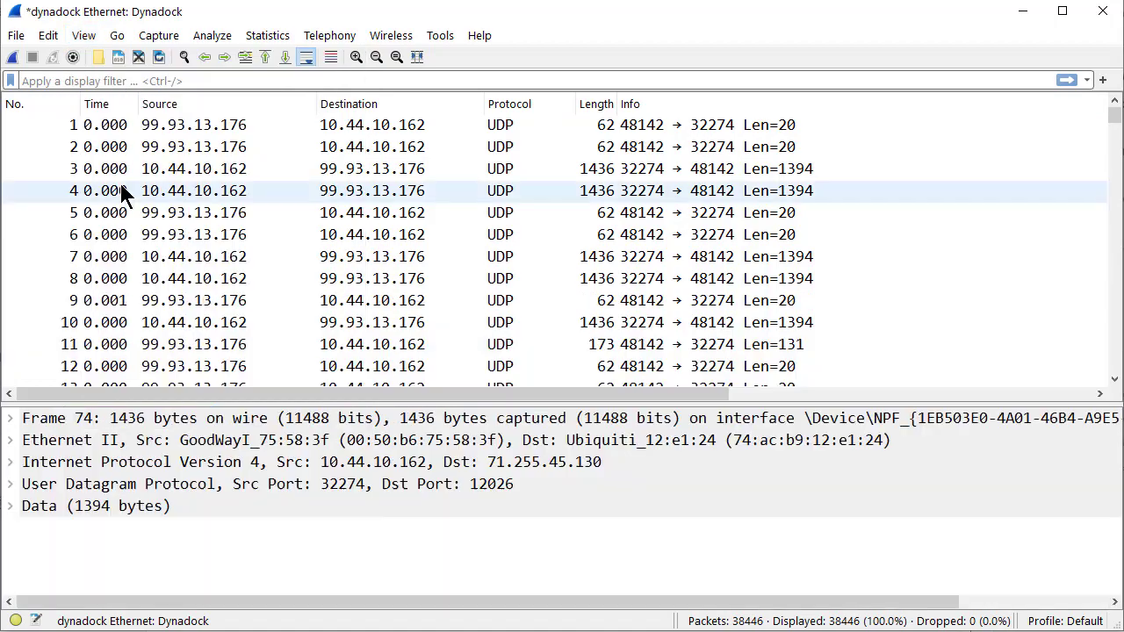